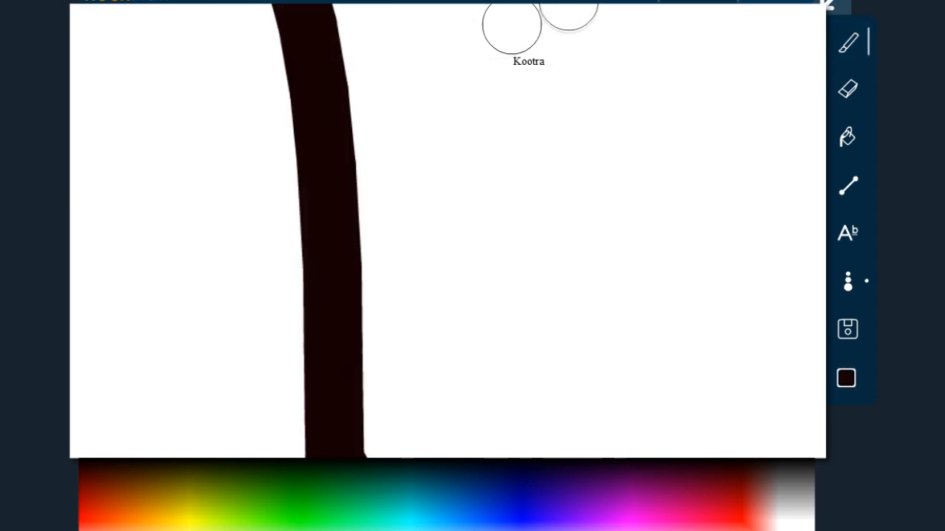
- Paint a thick black vertical stripe, then dab white spots down the right stripe
drag(579, 7, 578, 455)
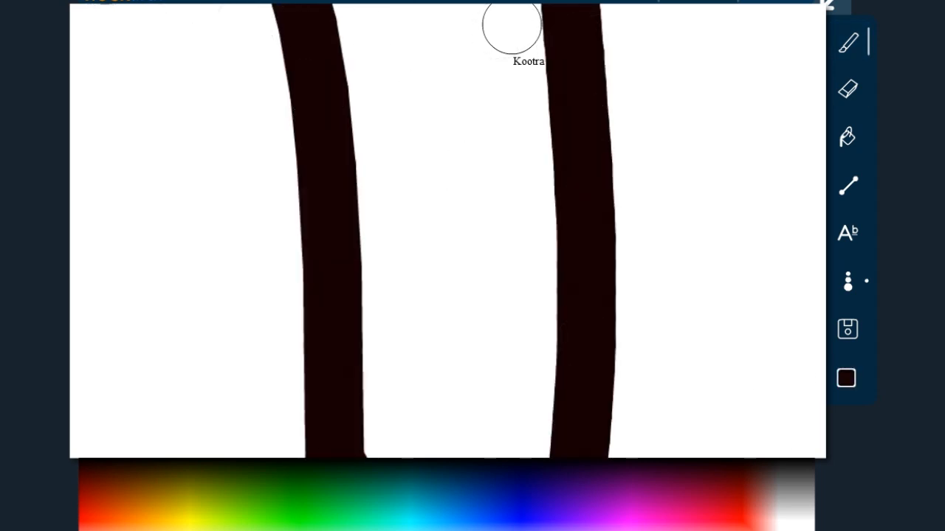
mouse_move(741, 245)
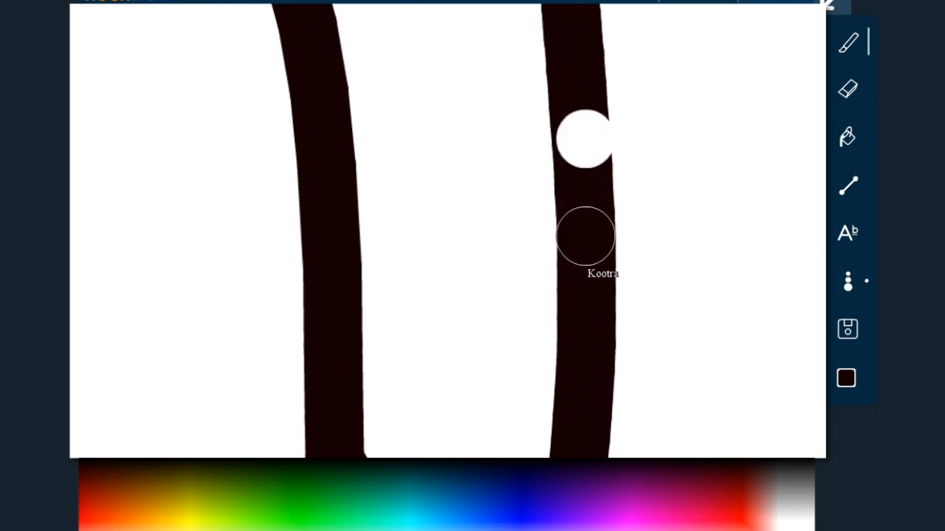
drag(585, 155, 598, 391)
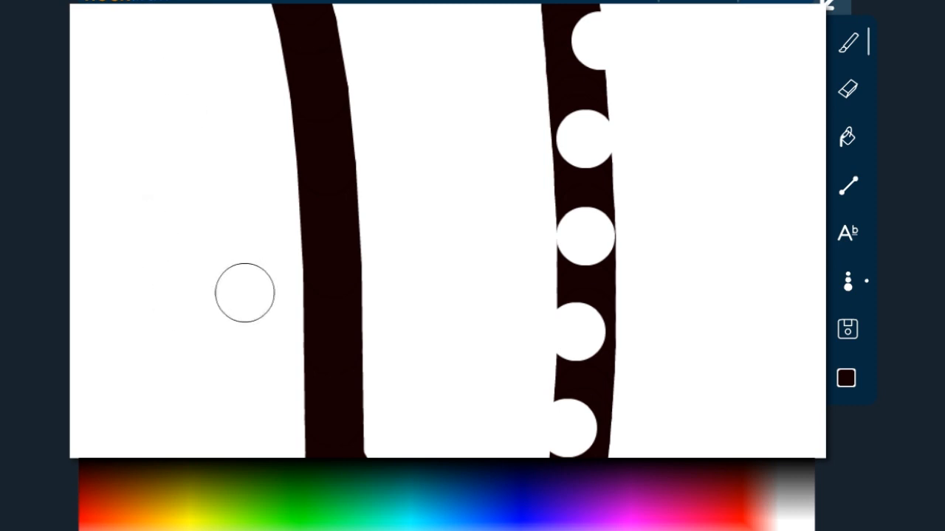
mouse_move(284, 225)
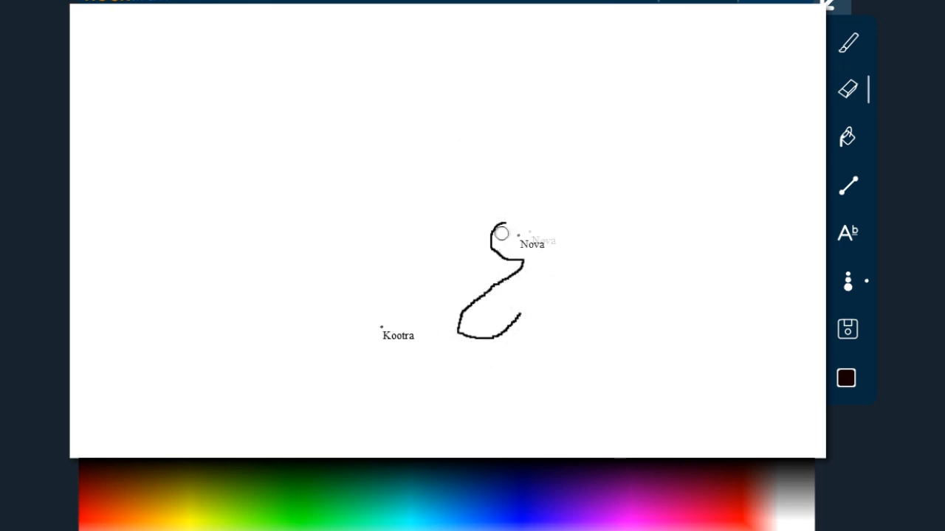
- Sketch a curved black leg outline and brush the blue body down the front leg
drag(366, 215, 532, 215)
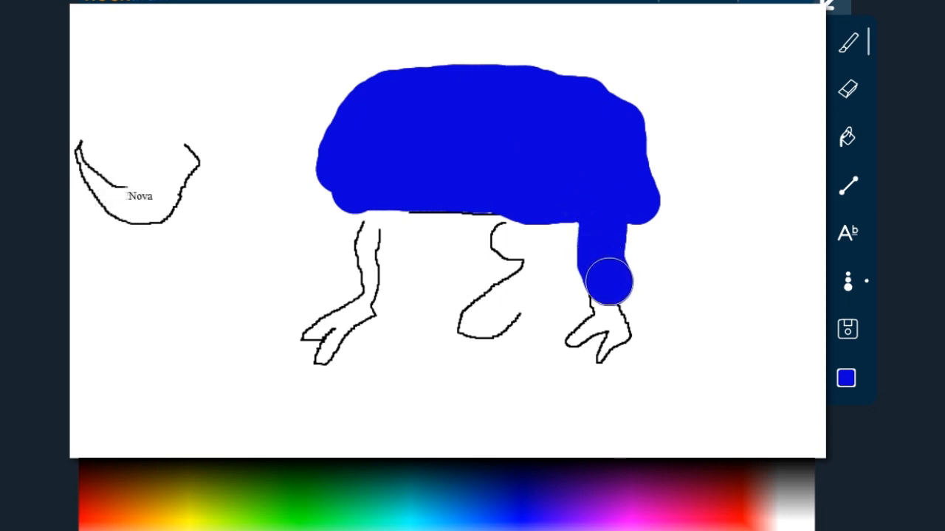
drag(608, 280, 608, 355)
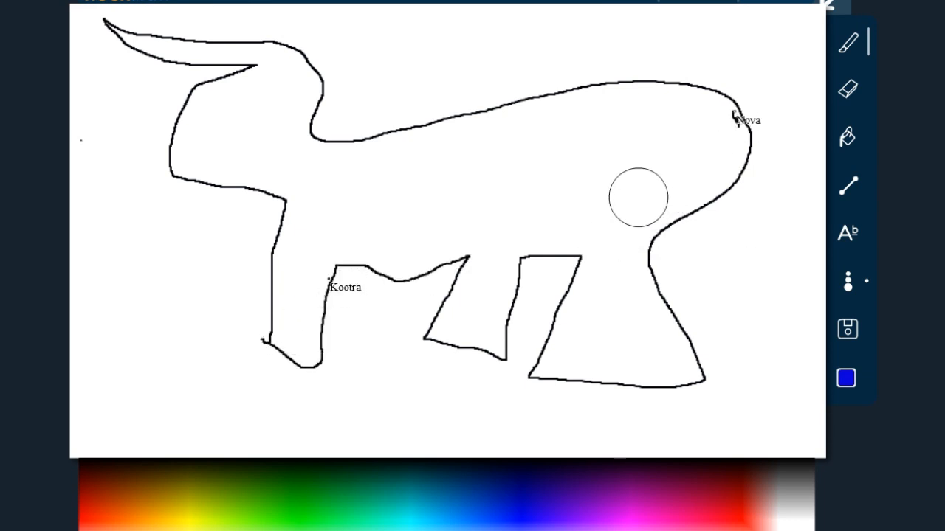
- Fill the mammoth outline solid blue
drag(324, 295, 358, 369)
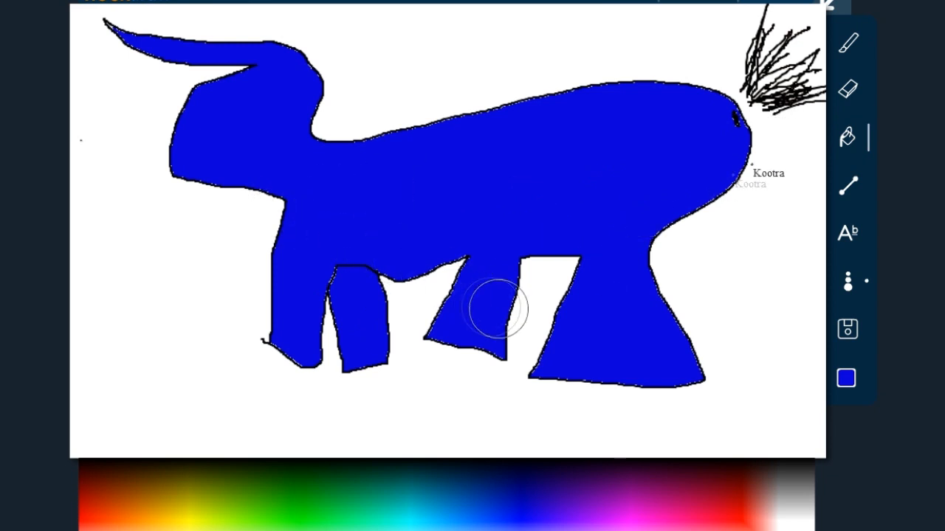
mouse_move(180, 140)
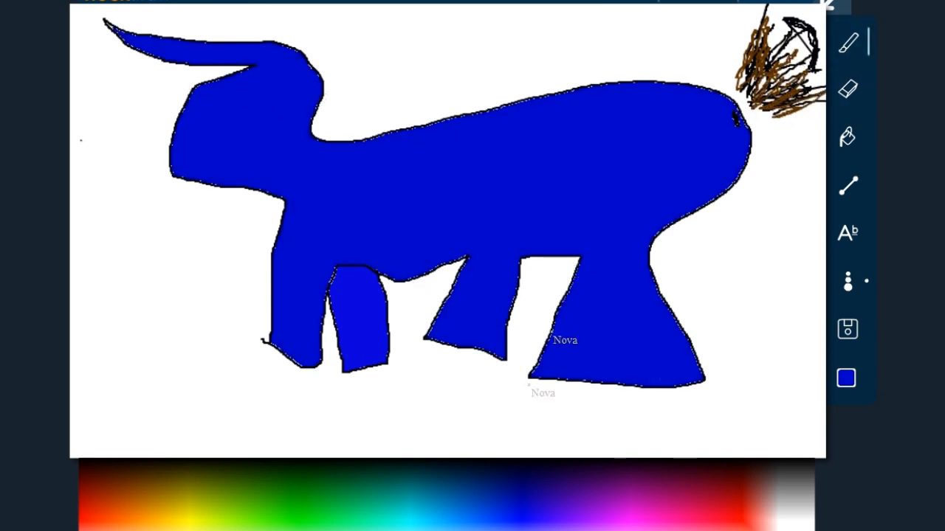
- Scribble brown hair over the tail tuft and brush a dark stripe across the head
drag(195, 91, 298, 92)
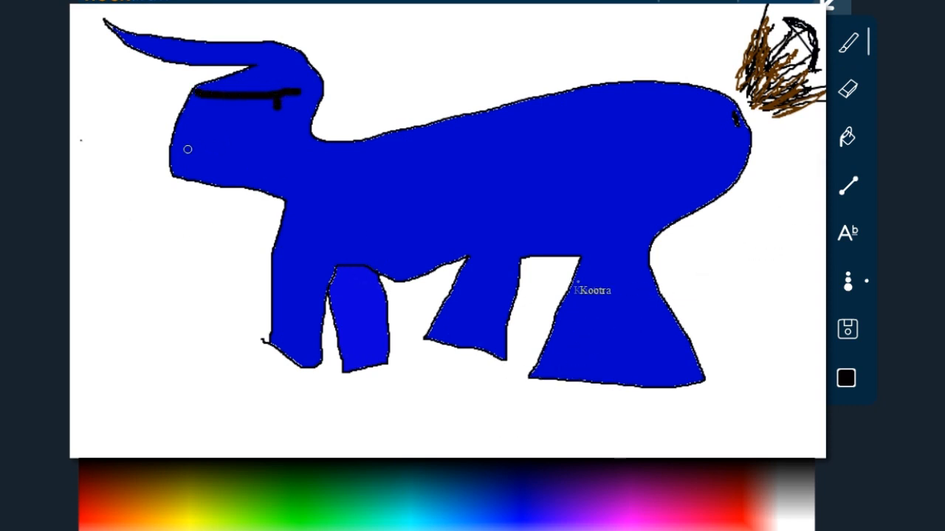
drag(189, 151, 269, 160)
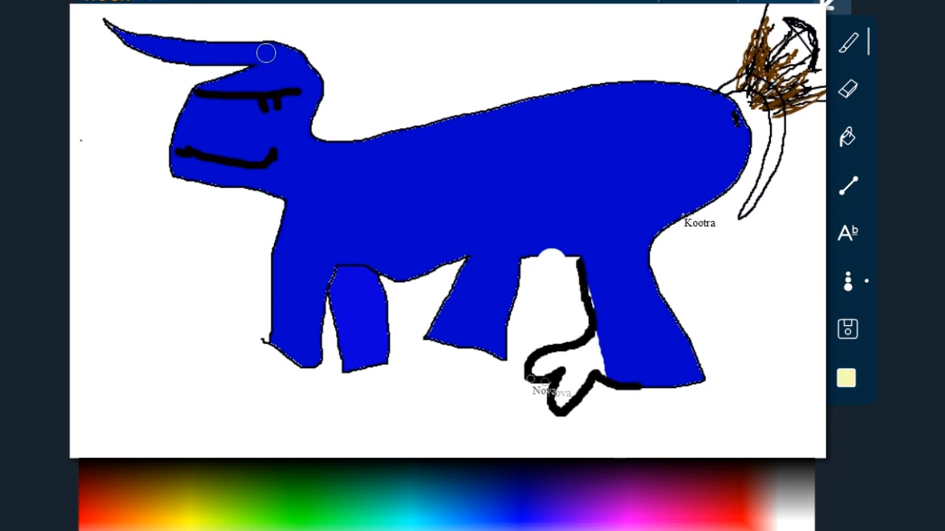
- Outline black claws under a leg and pick the next colour from the bar
drag(266, 51, 130, 37)
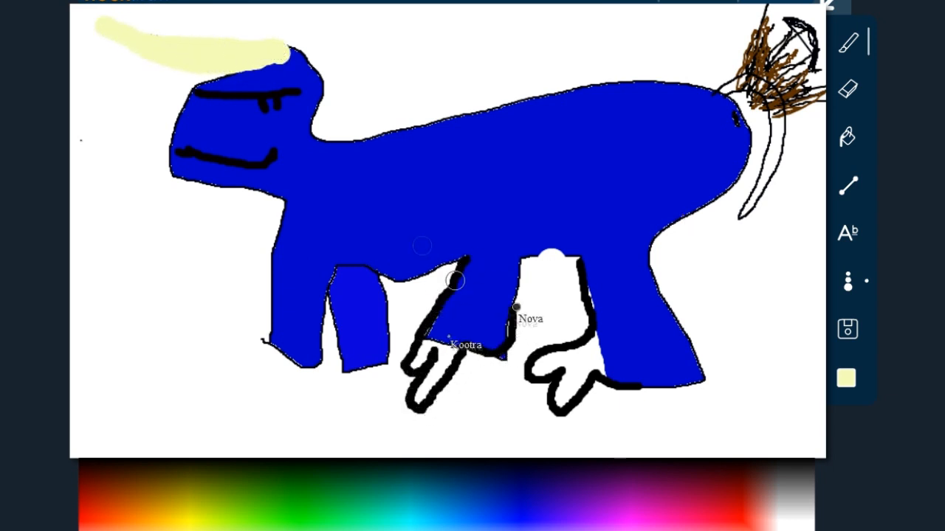
click(847, 378)
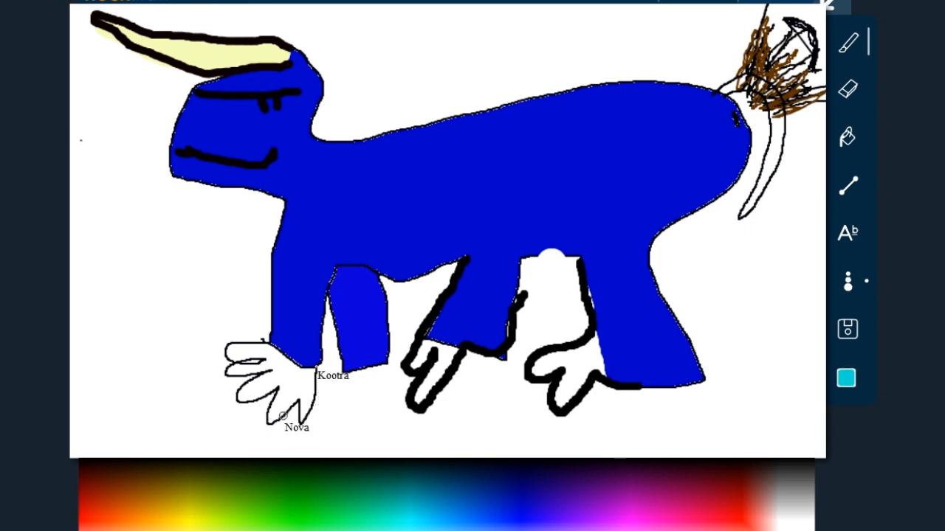
- Add white front claws, cyan beard strands on the face and a long light blue trunk
drag(184, 170, 189, 233)
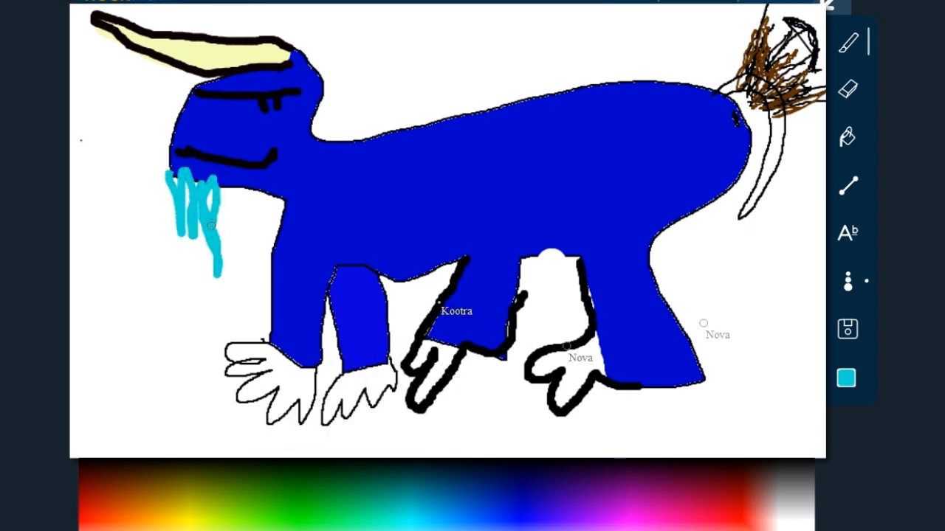
drag(207, 221, 273, 192)
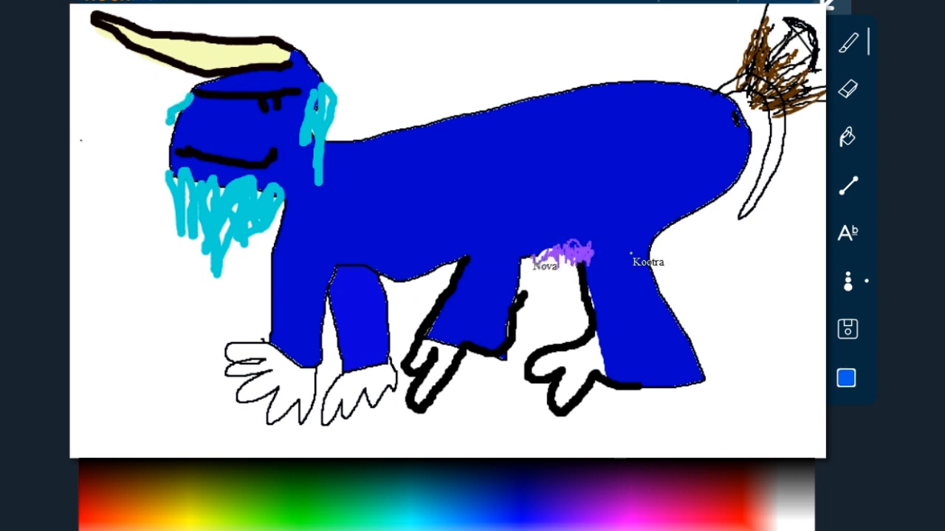
drag(214, 119, 160, 347)
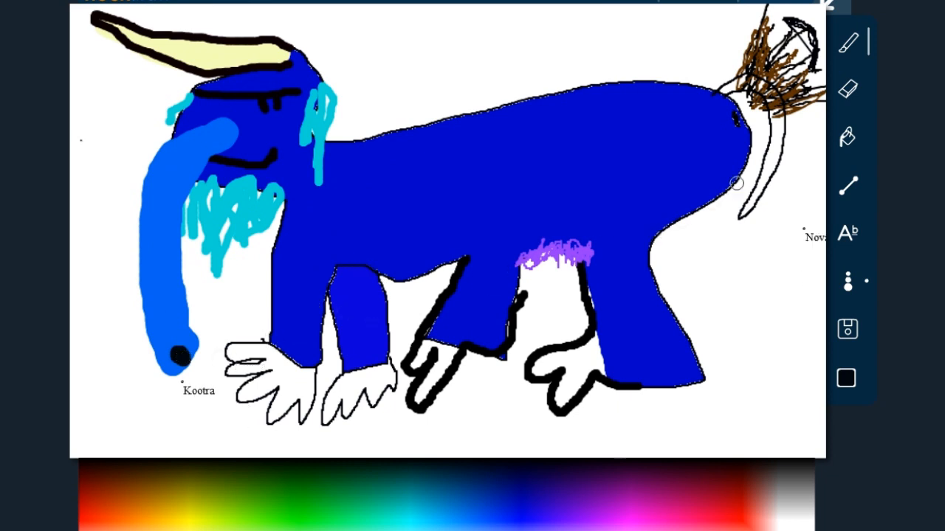
mouse_move(598, 179)
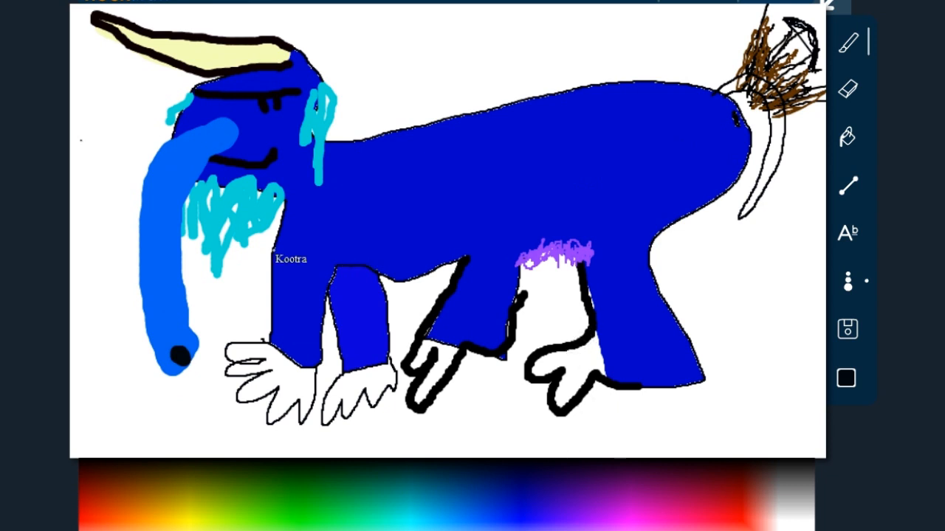
- Brush darker blue shading patches over the mammoth's body
drag(369, 178, 396, 210)
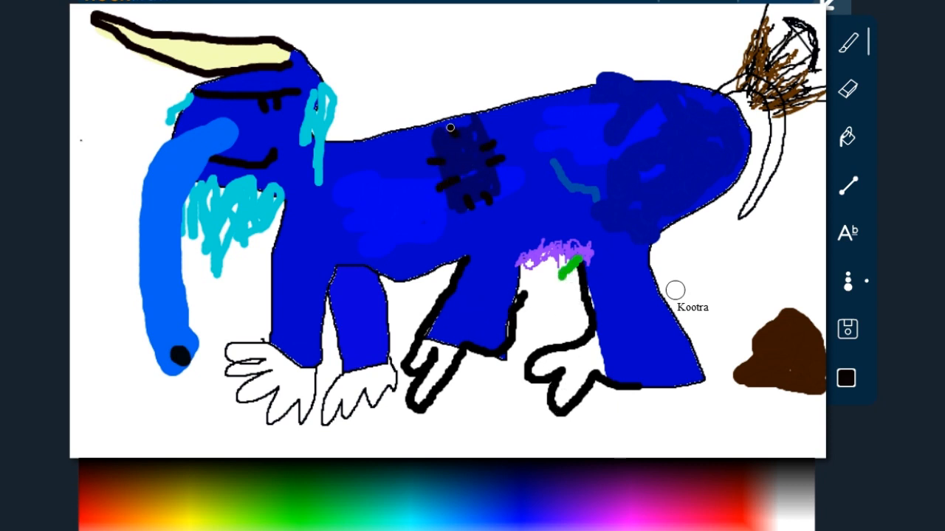
mouse_move(411, 204)
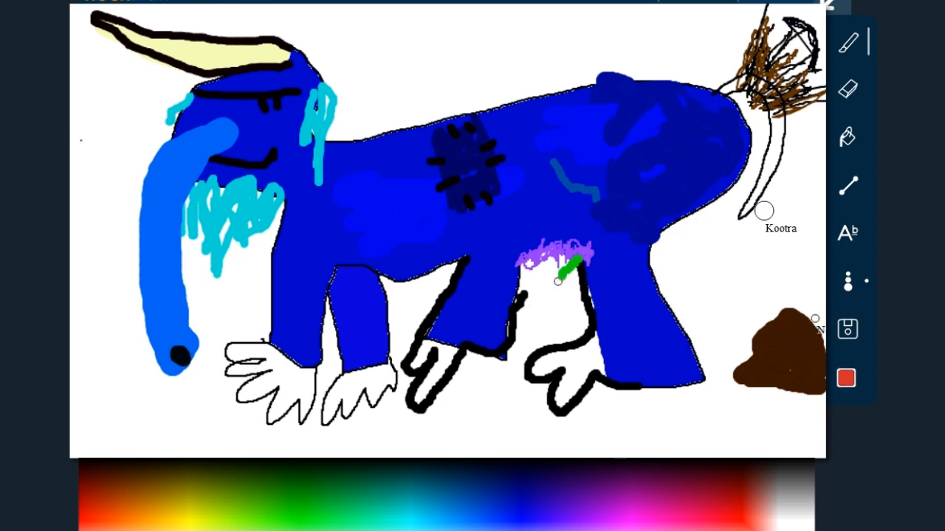
- Dot red stitches down the leg, a red drip under the trunk tip, then pick blue from the colour bar
drag(558, 280, 550, 347)
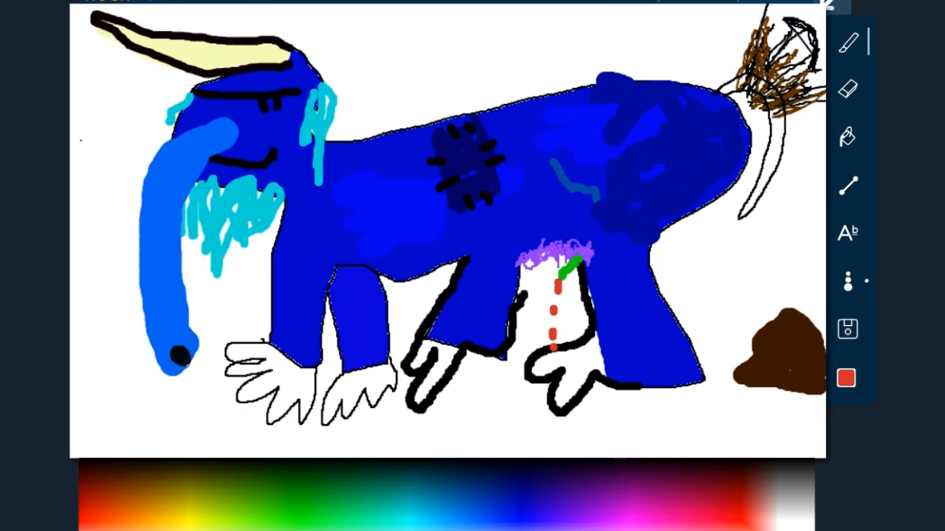
drag(181, 362, 192, 396)
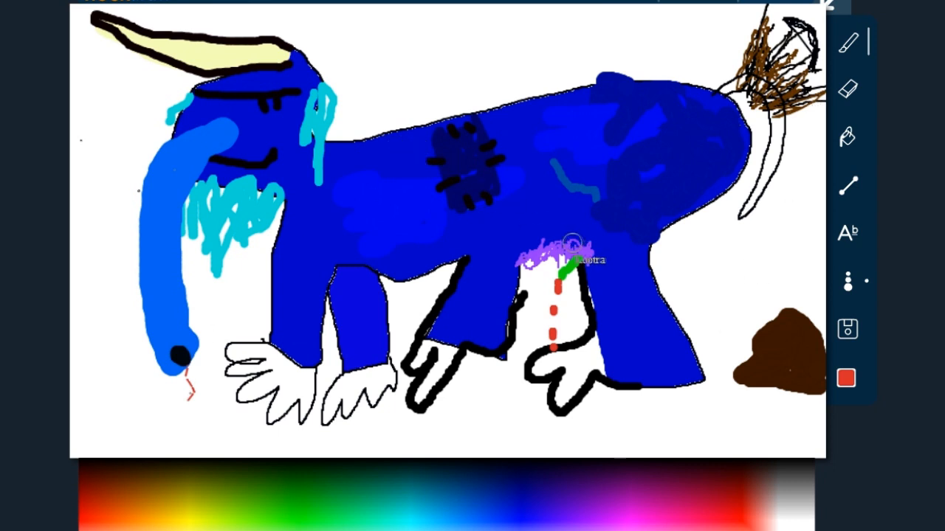
click(846, 378)
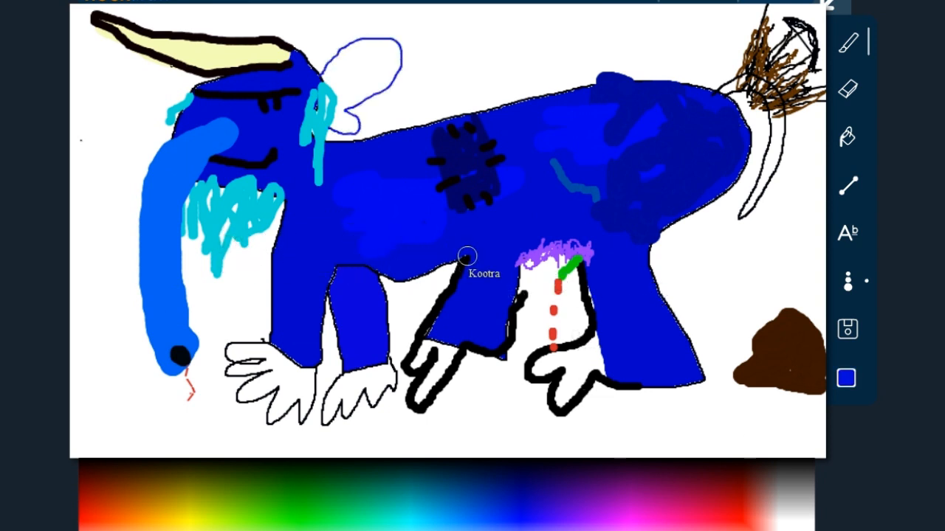
mouse_move(708, 111)
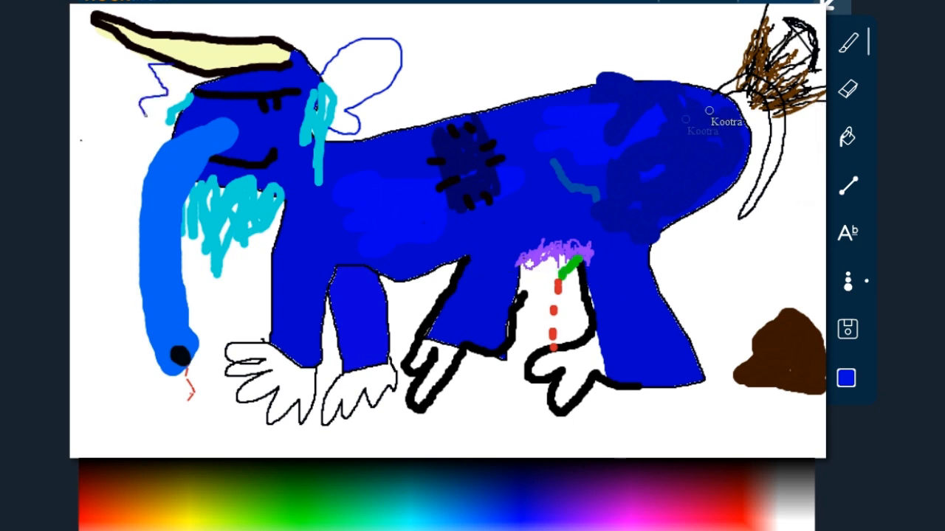